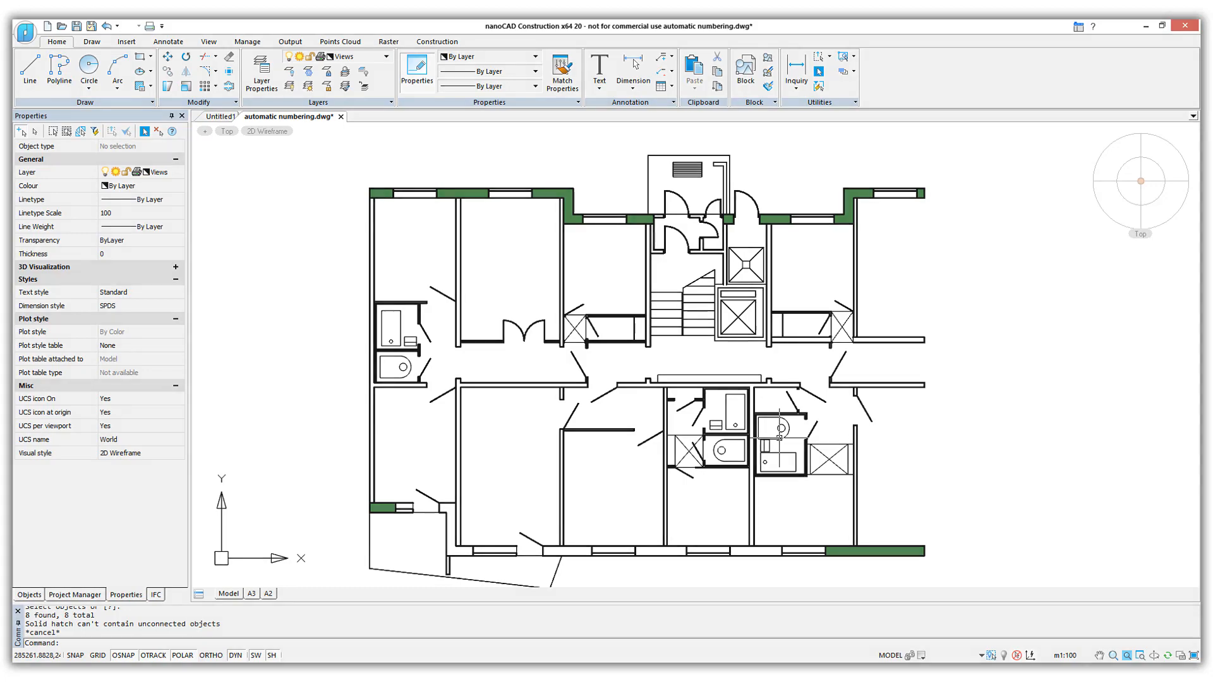
Set object numbering to the drawing's 28 text objects only, with the prefix 'Prefix -'
{"action": "left_click", "coordinate": [225, 119]}
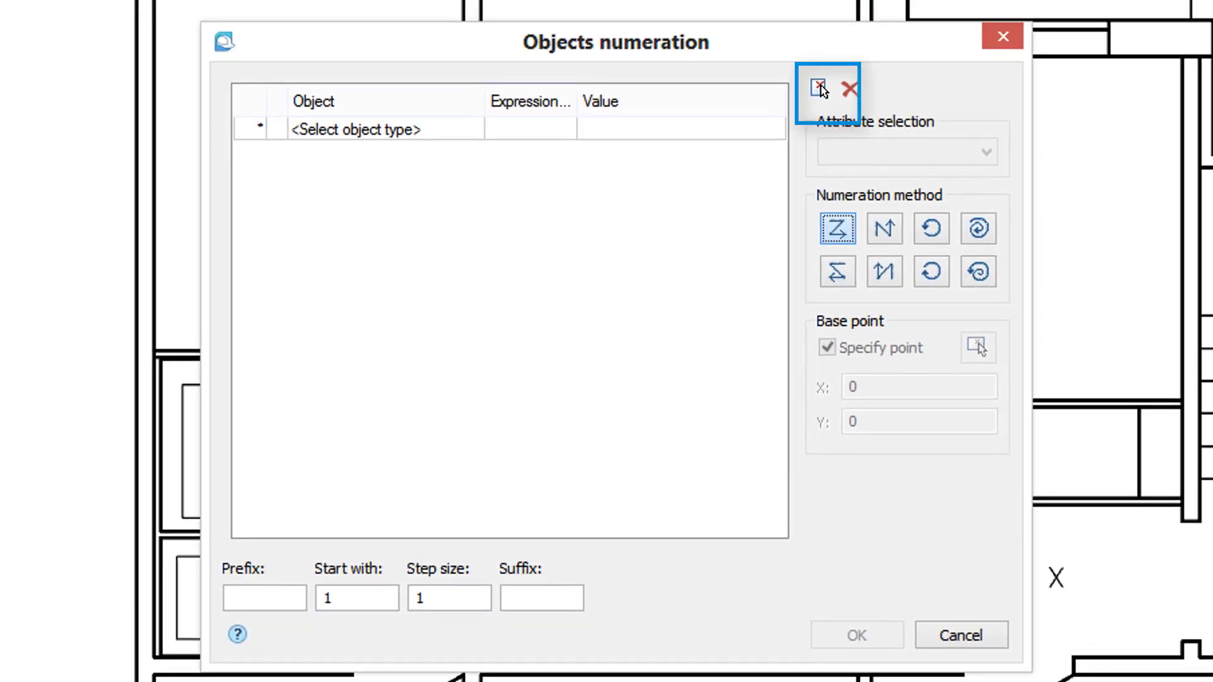
{"action": "left_click", "coordinate": [817, 89]}
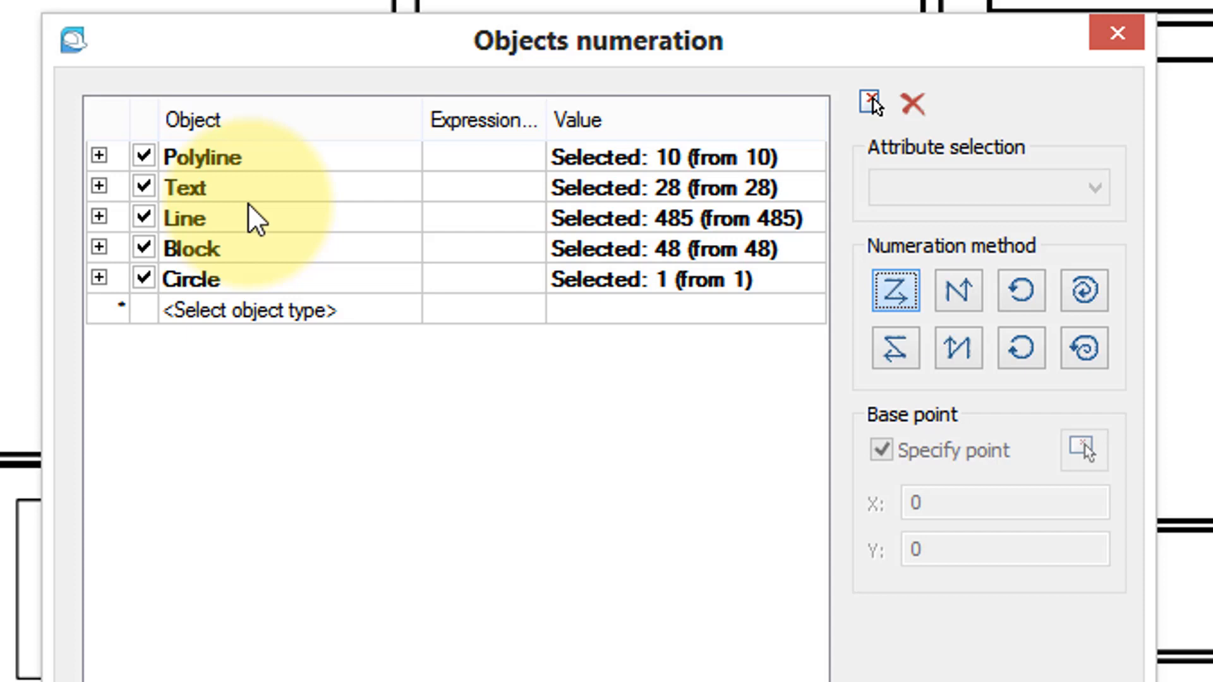
{"action": "left_click", "coordinate": [142, 158]}
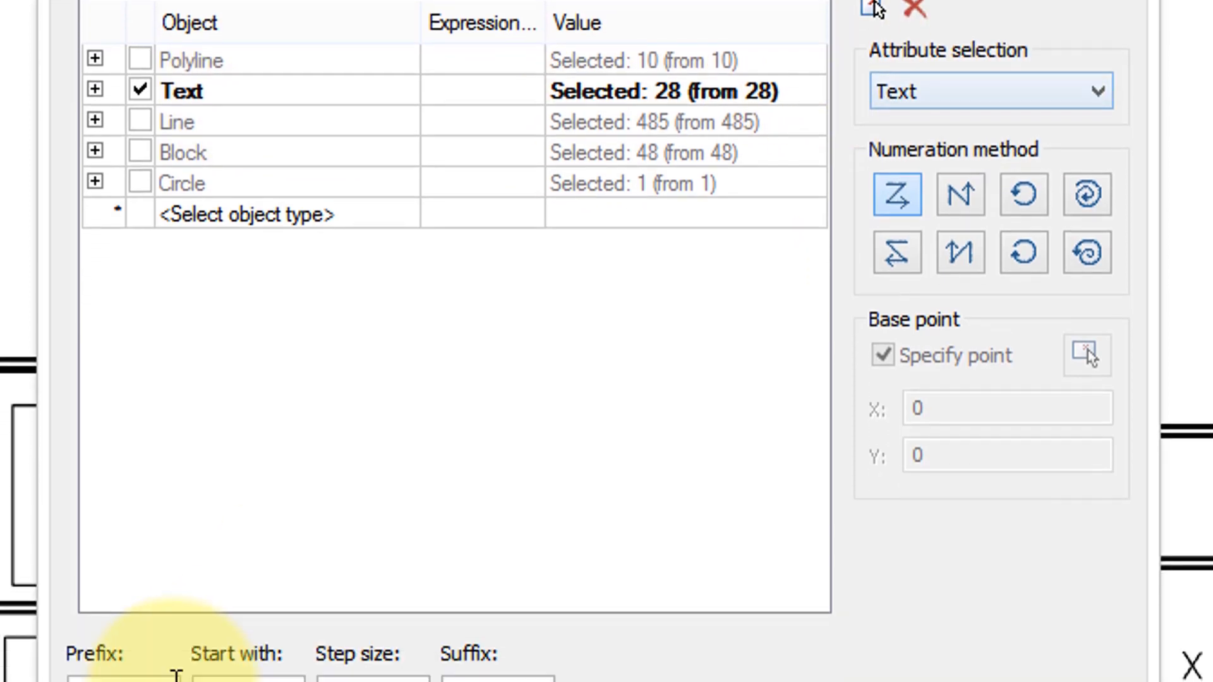
{"action": "left_click", "coordinate": [122, 542]}
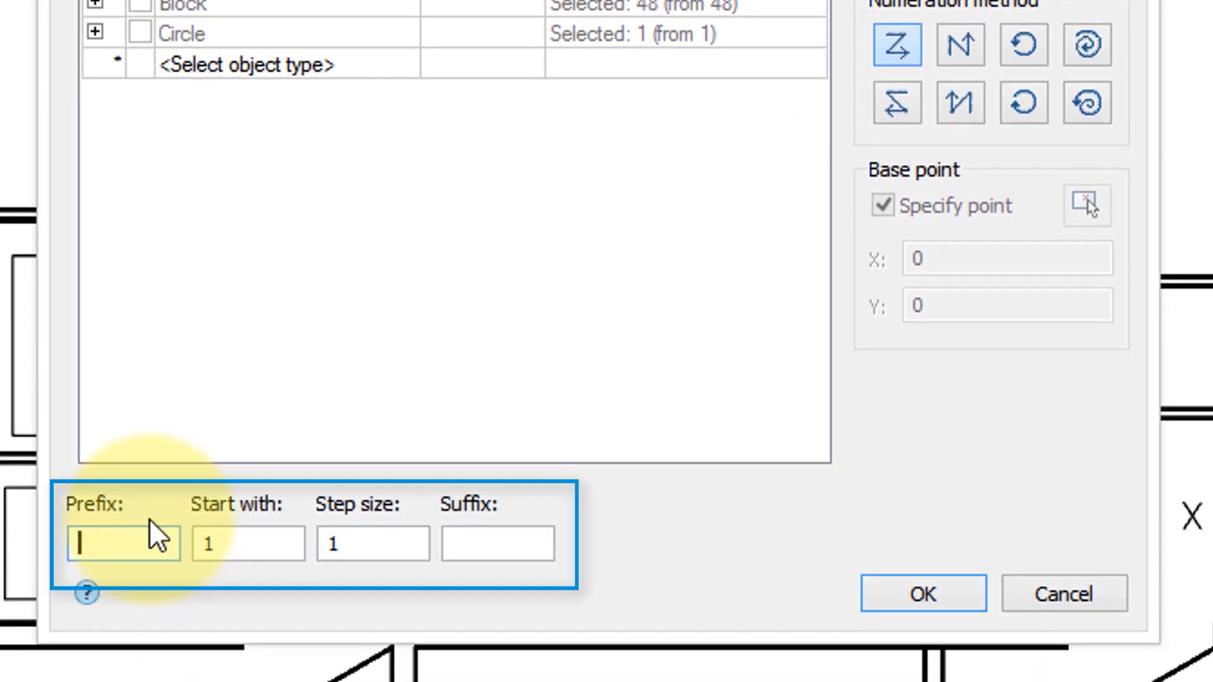
{"action": "type", "text": "Prefix -"}
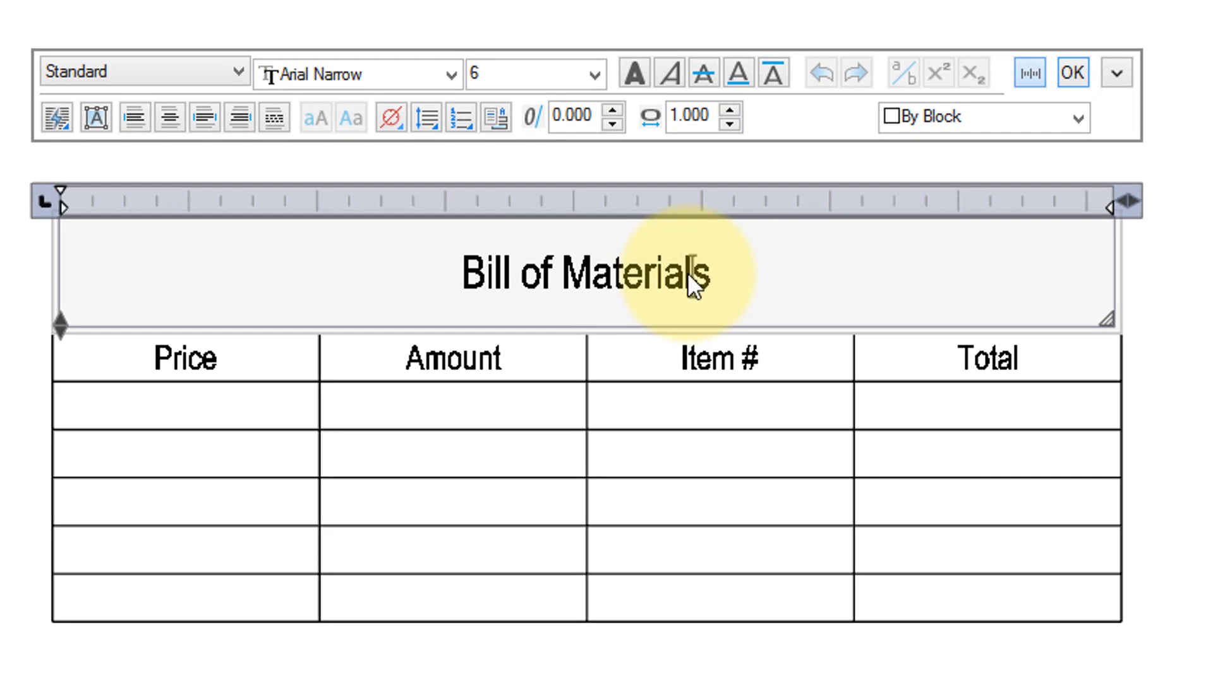
Format the word 'Materials' in the Bill of Materials title red and bold
{"action": "double_click", "coordinate": [667, 275]}
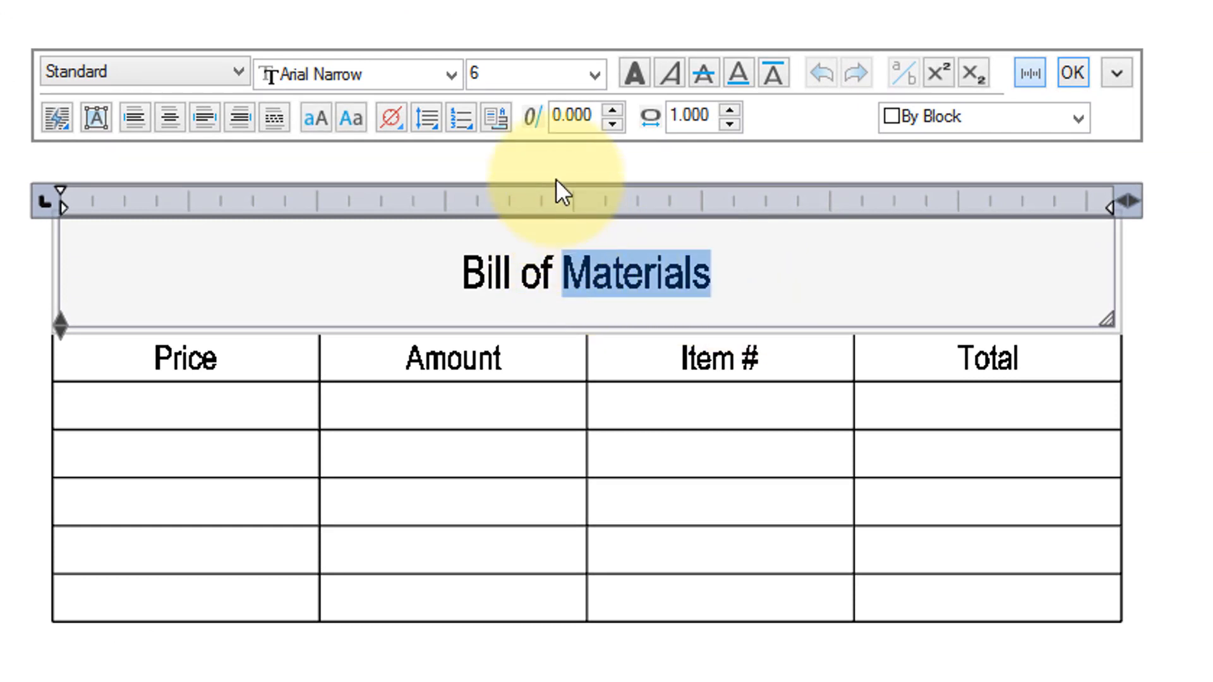
{"action": "left_click", "coordinate": [1078, 117]}
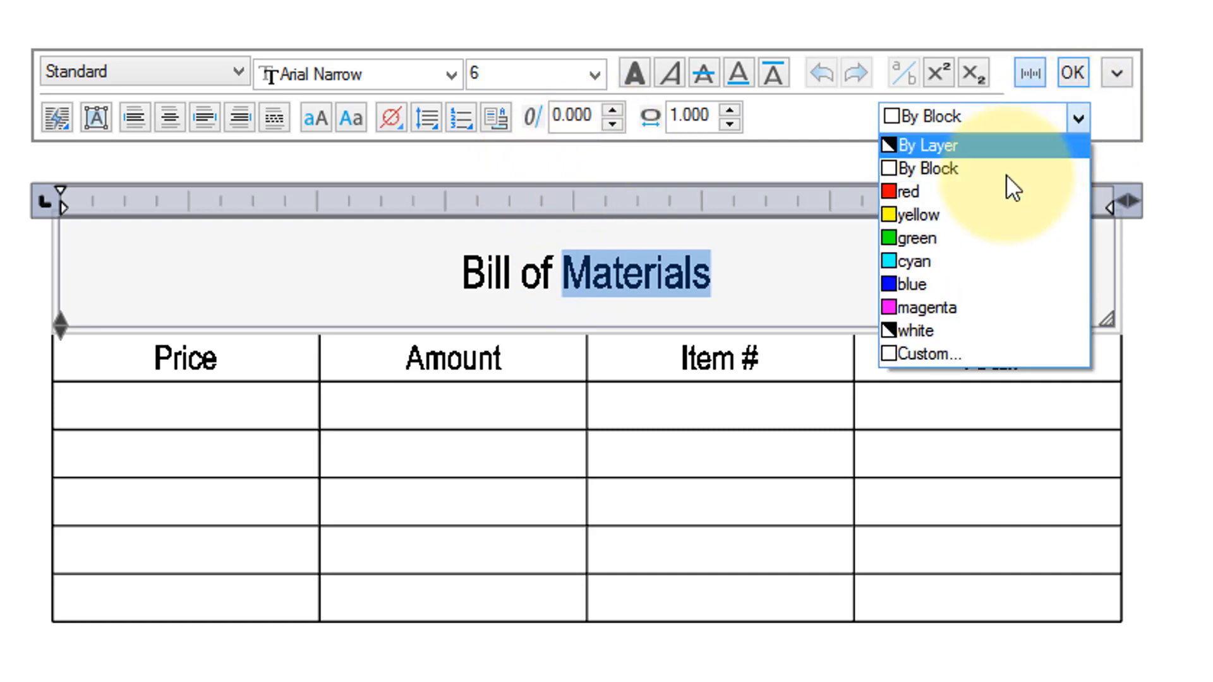
{"action": "left_click", "coordinate": [907, 191]}
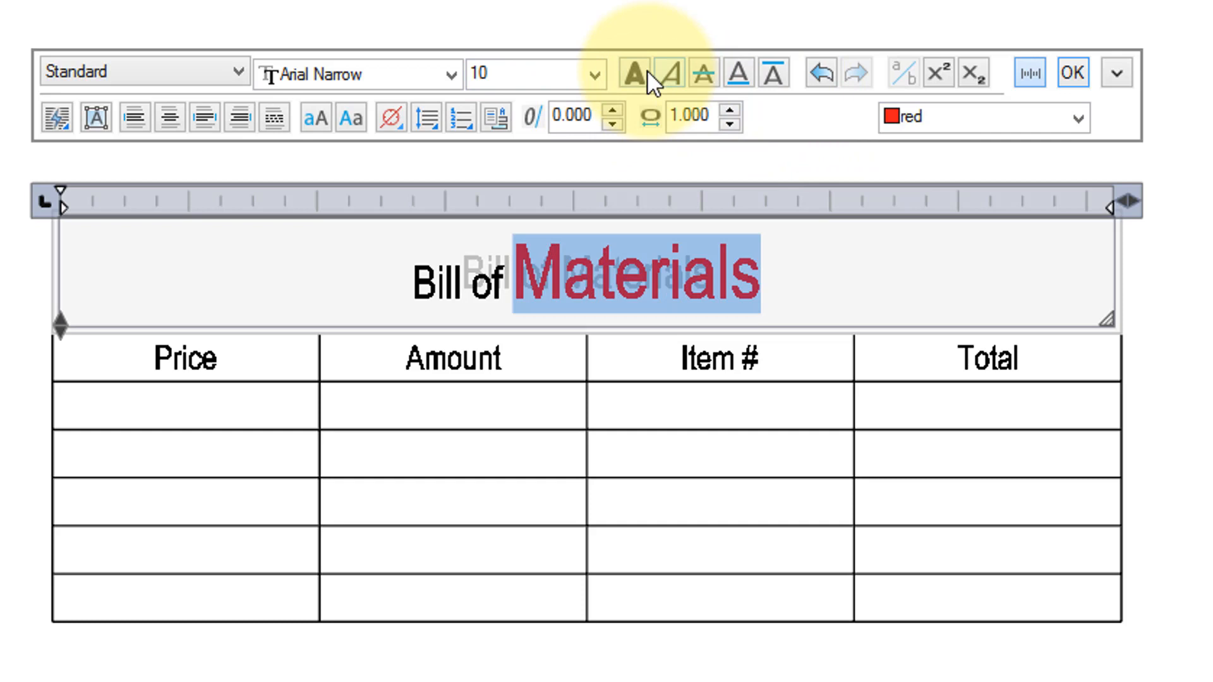
{"action": "left_click", "coordinate": [637, 73]}
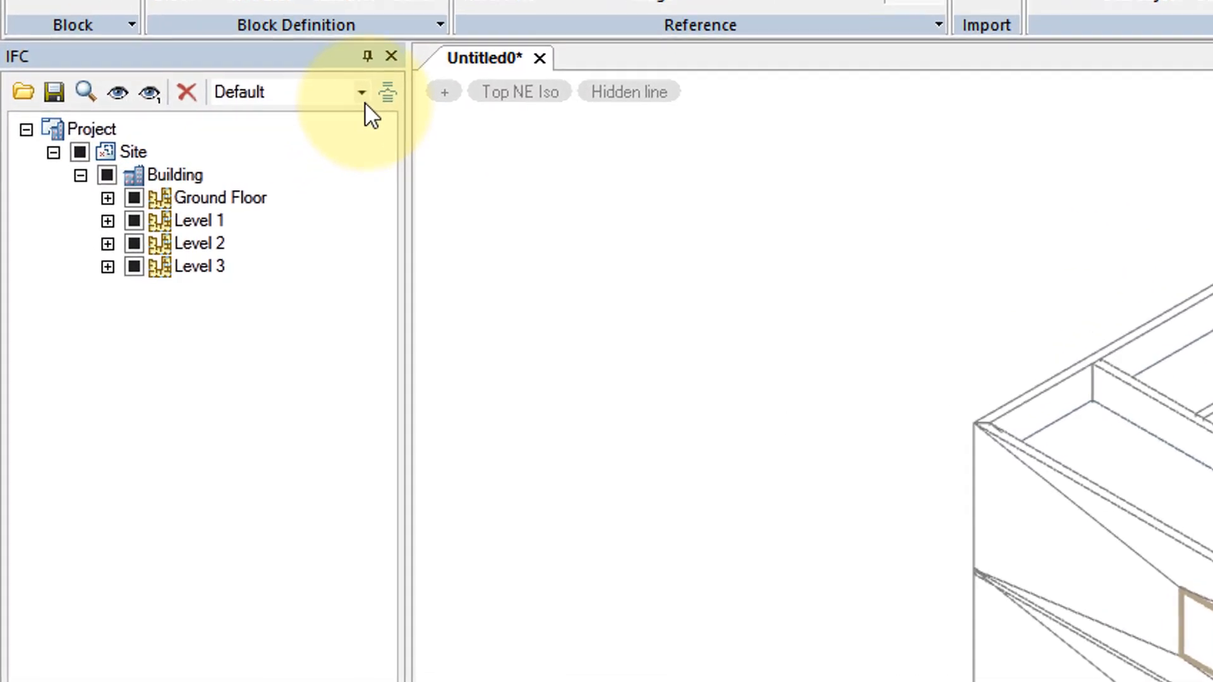
Group the IFC model tree by Type, then Storey, then Layer, finally settling on Storey
{"action": "left_click", "coordinate": [360, 91]}
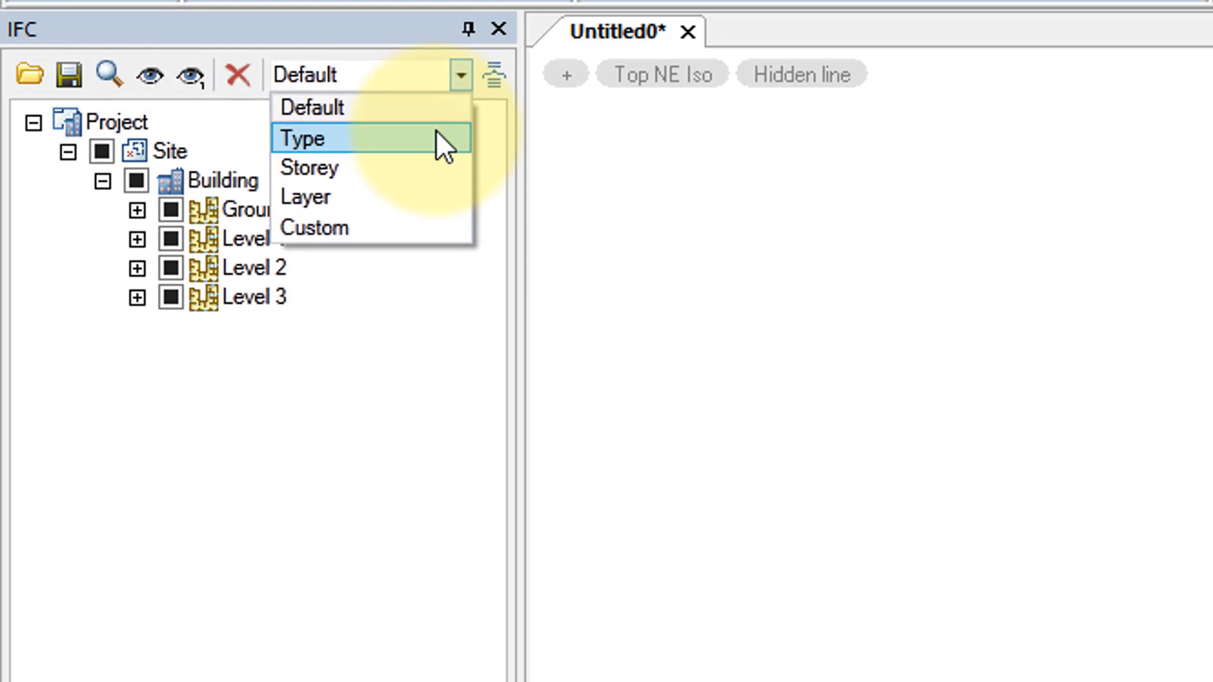
{"action": "left_click", "coordinate": [302, 138]}
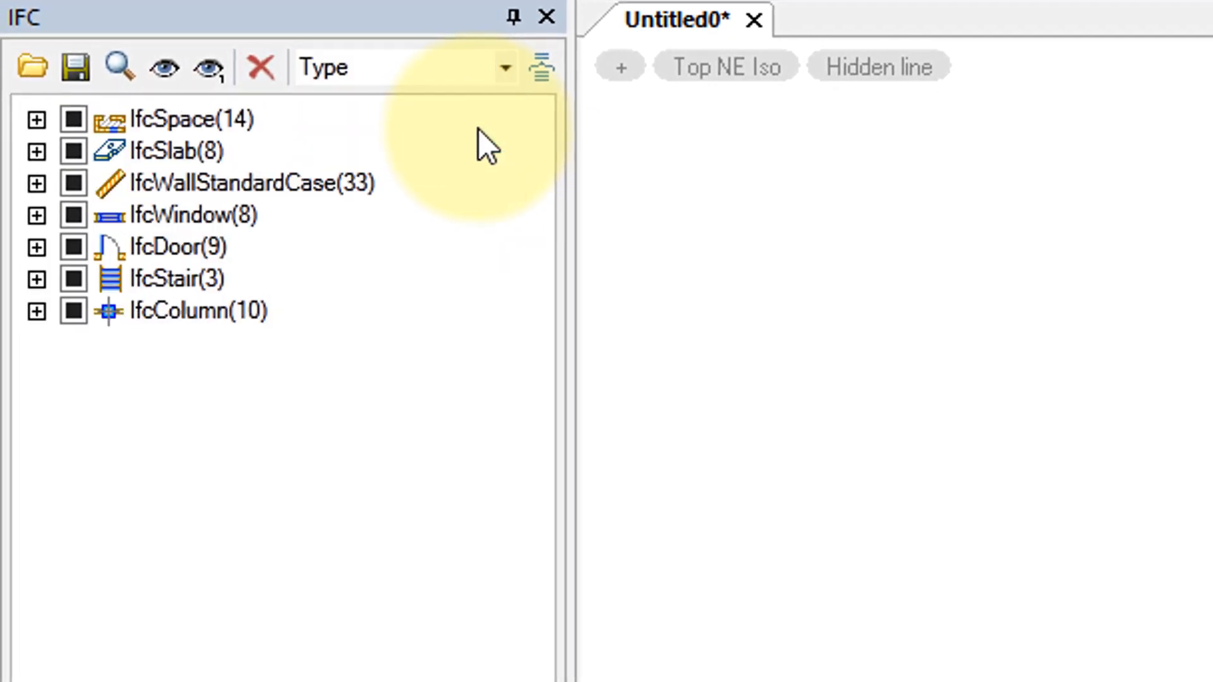
{"action": "mouse_move", "coordinate": [302, 429]}
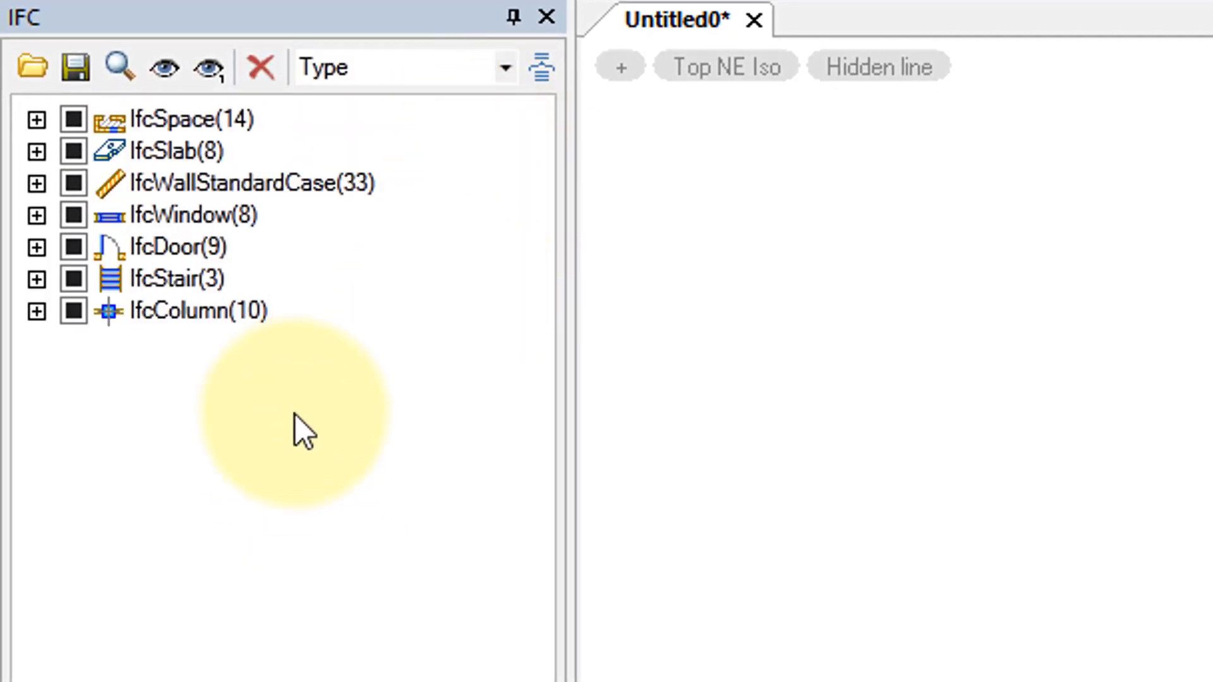
{"action": "mouse_move", "coordinate": [224, 236]}
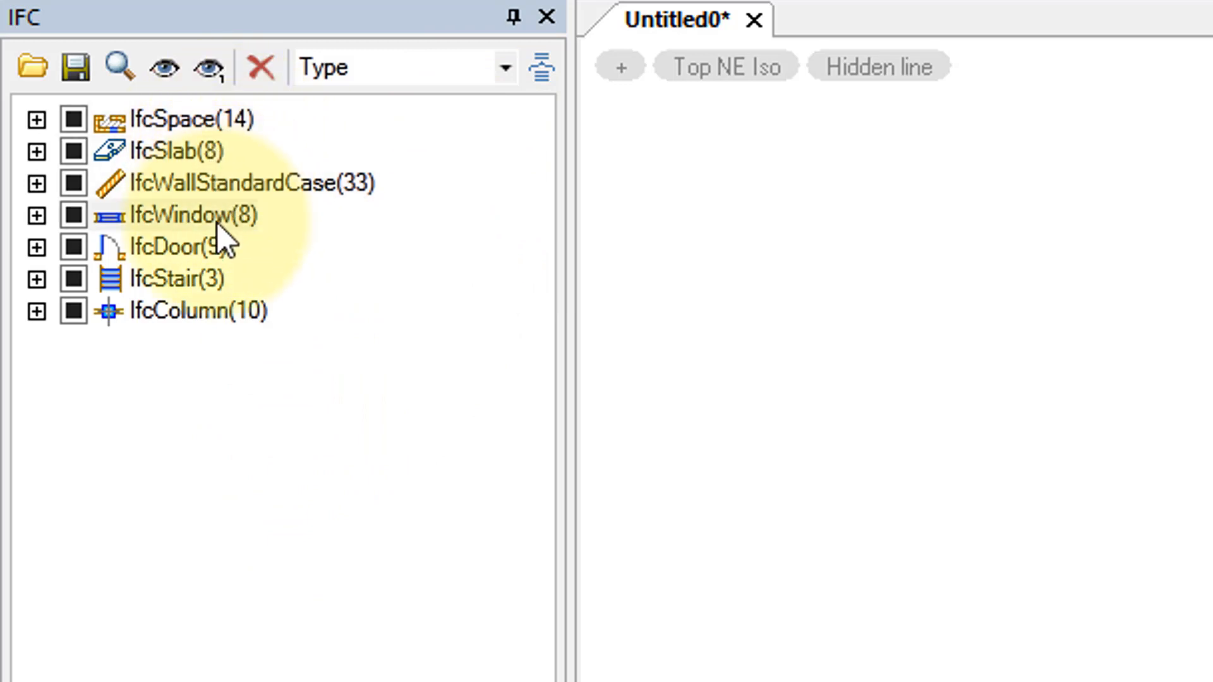
{"action": "left_click", "coordinate": [503, 66]}
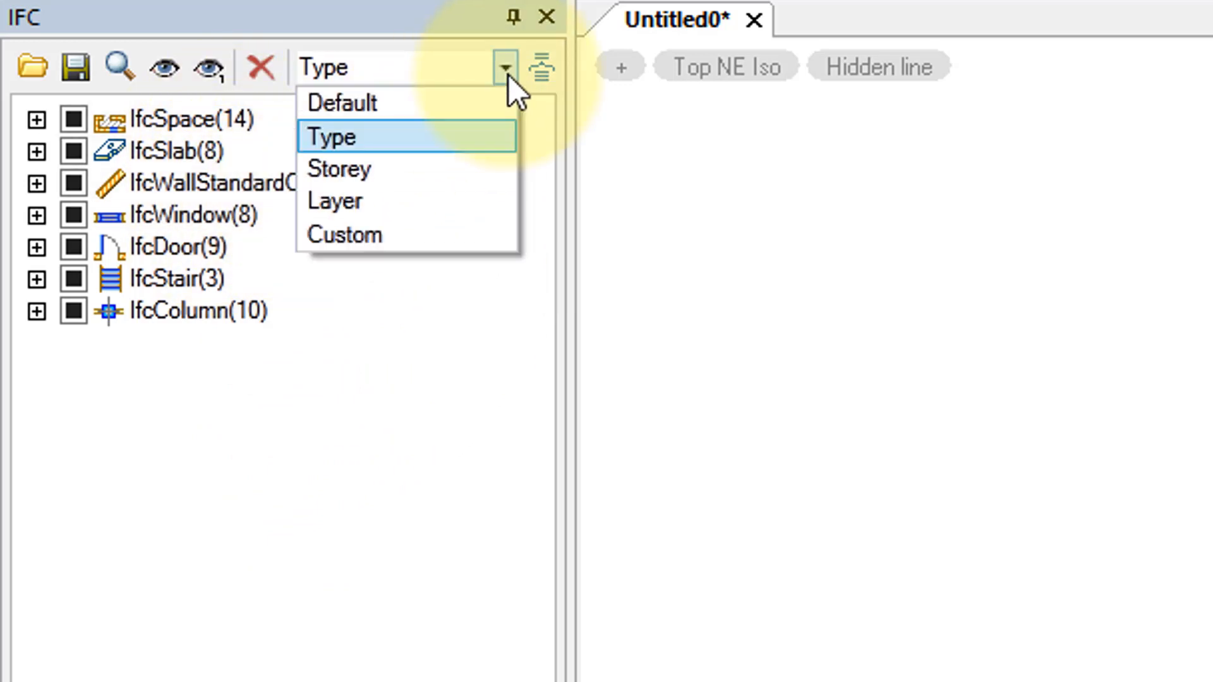
{"action": "left_click", "coordinate": [338, 169]}
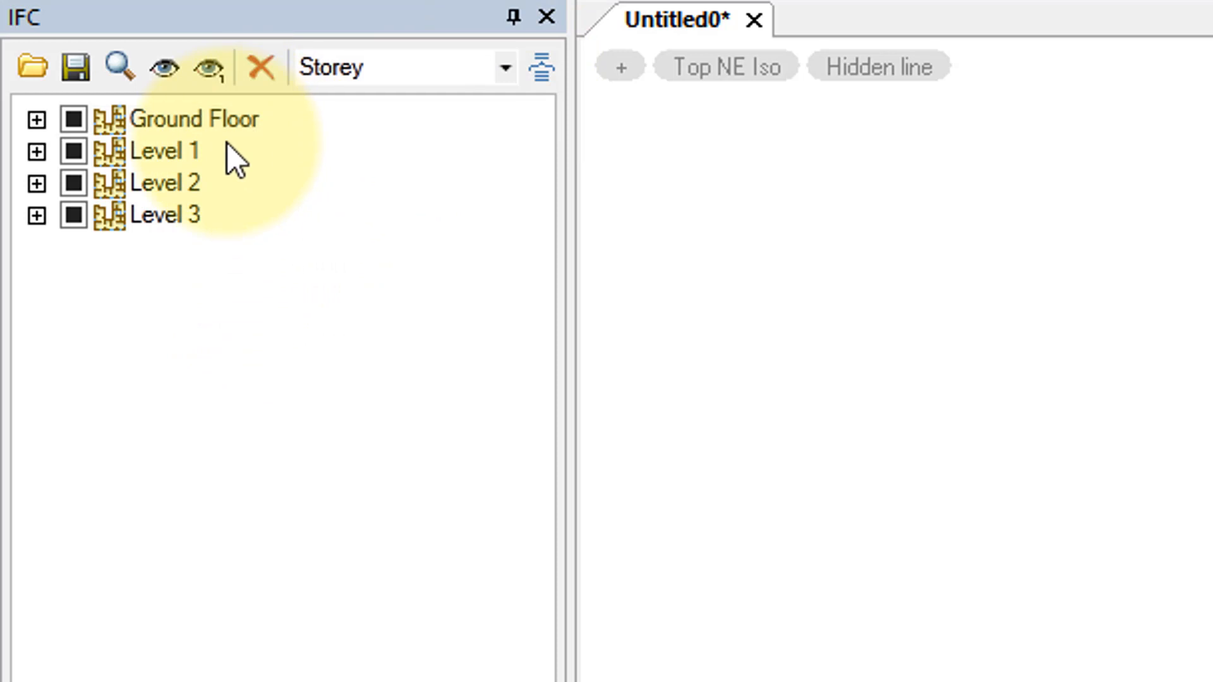
{"action": "left_click", "coordinate": [407, 66]}
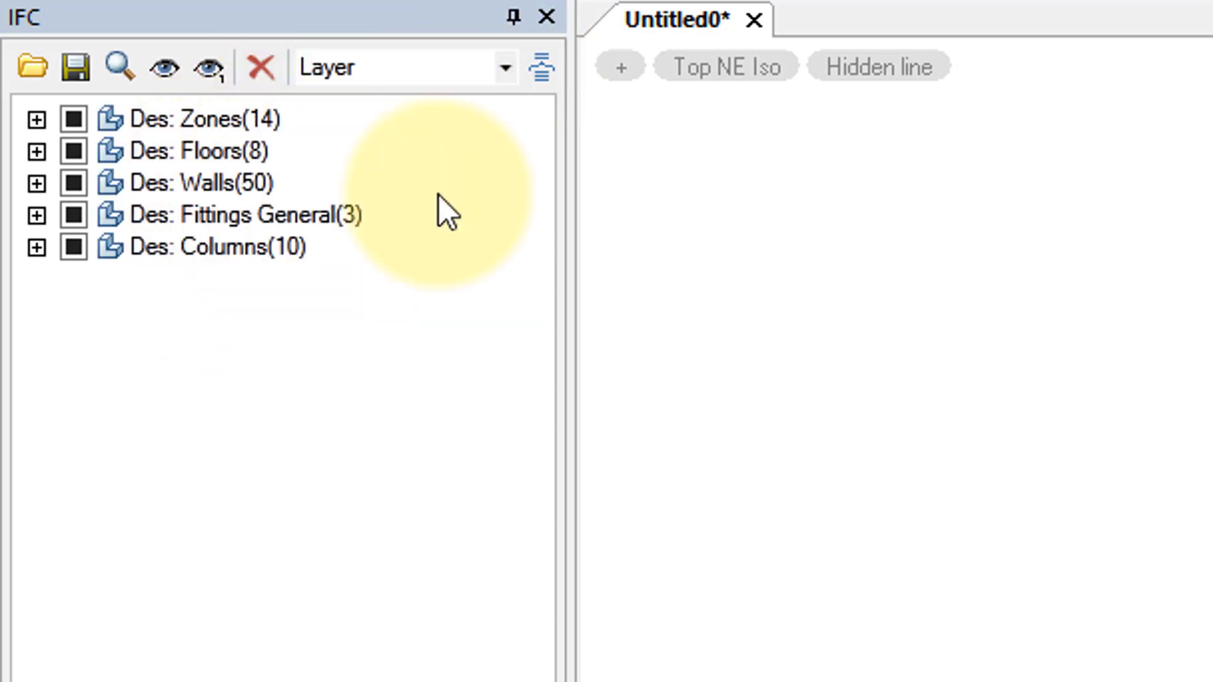
{"action": "left_click", "coordinate": [503, 67]}
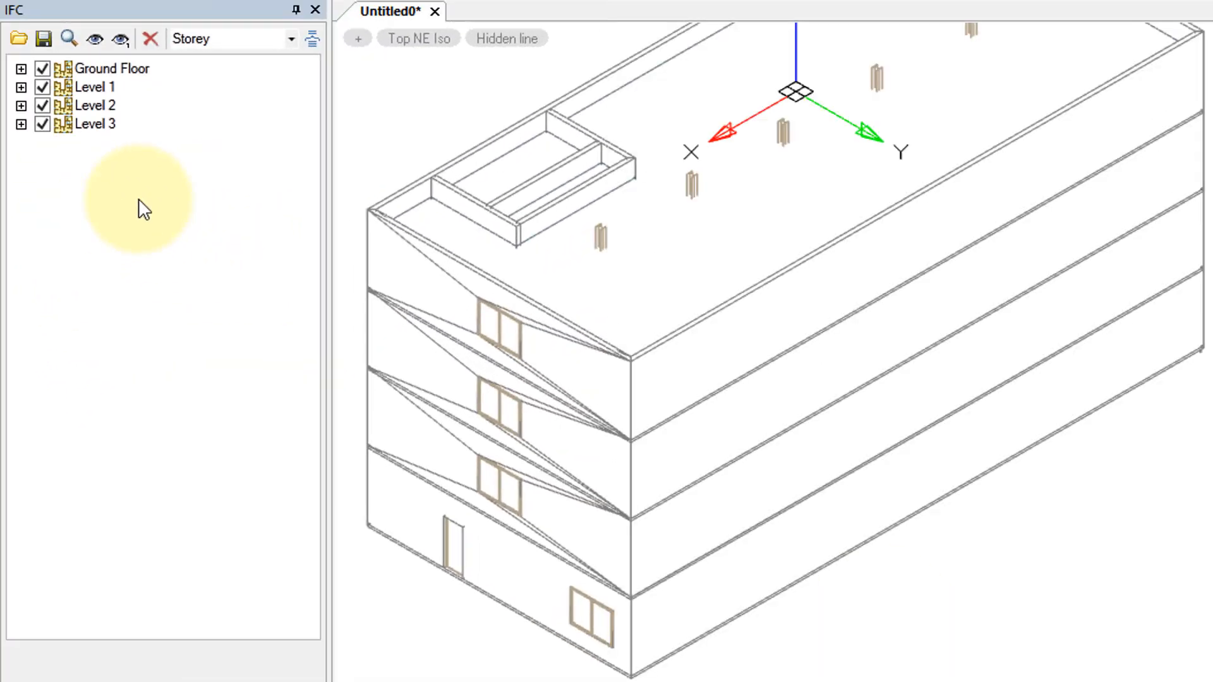
{"action": "mouse_move", "coordinate": [147, 223]}
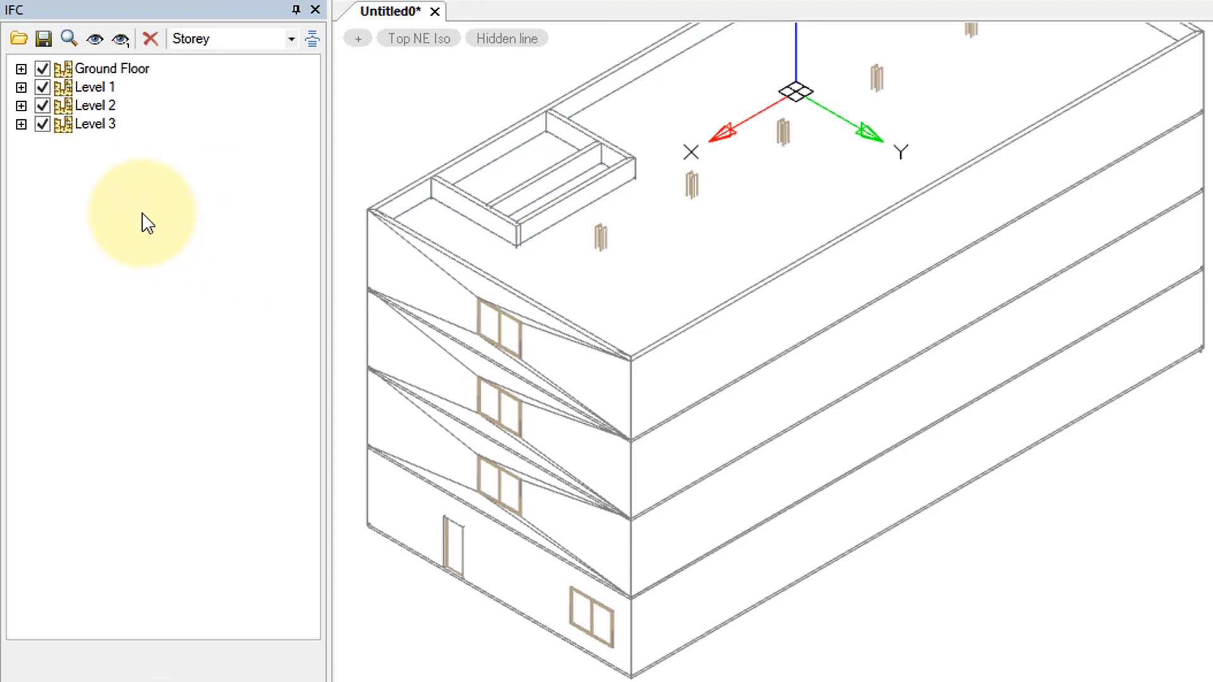
{"action": "mouse_move", "coordinate": [91, 194]}
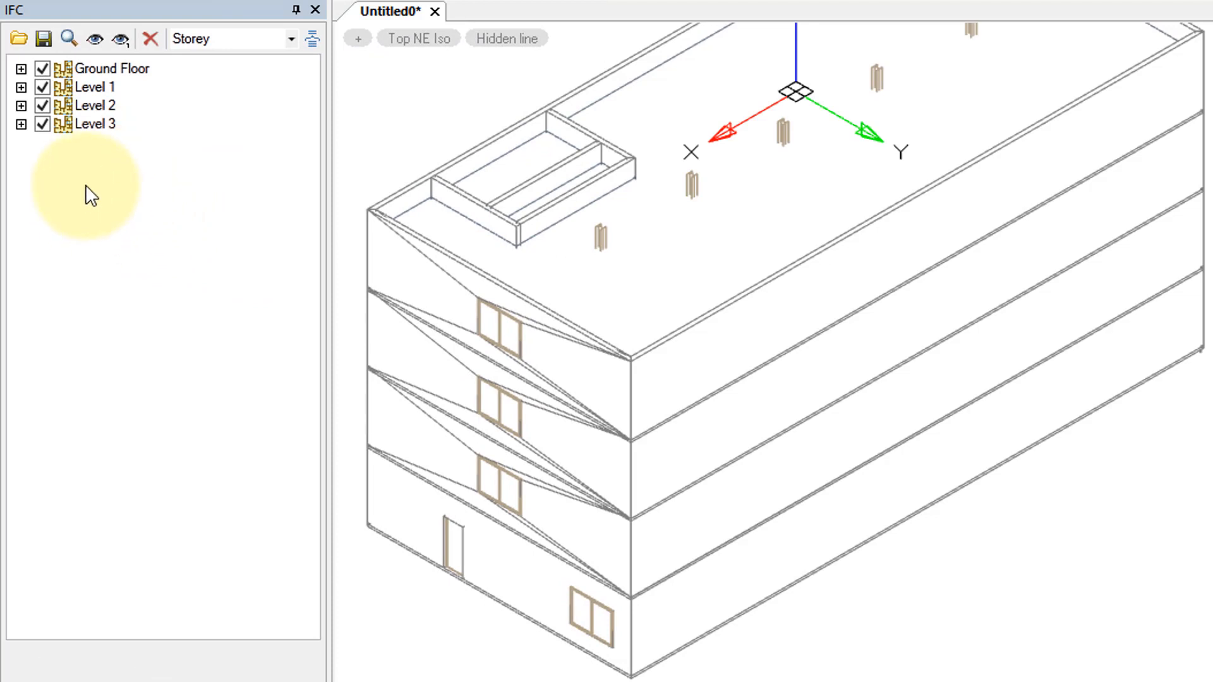
Uncheck Level 3, Level 2 and Level 1 in the IFC tree so only the ground floor shows
{"action": "left_click", "coordinate": [43, 124]}
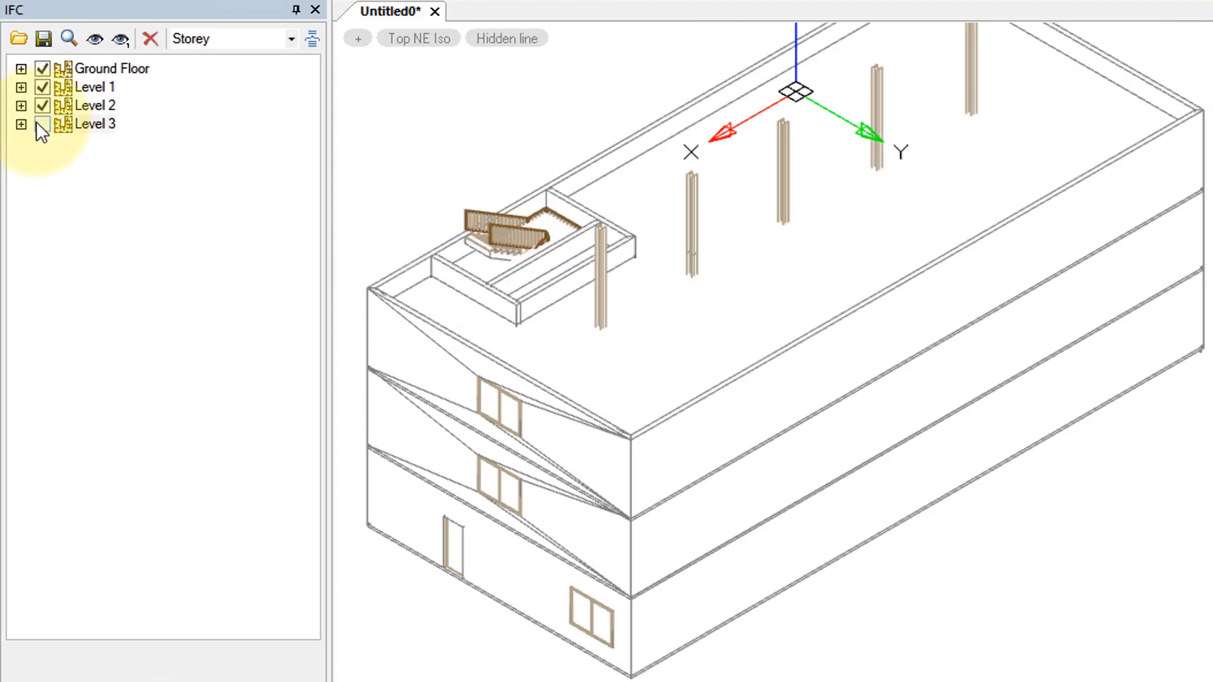
{"action": "left_click", "coordinate": [43, 106]}
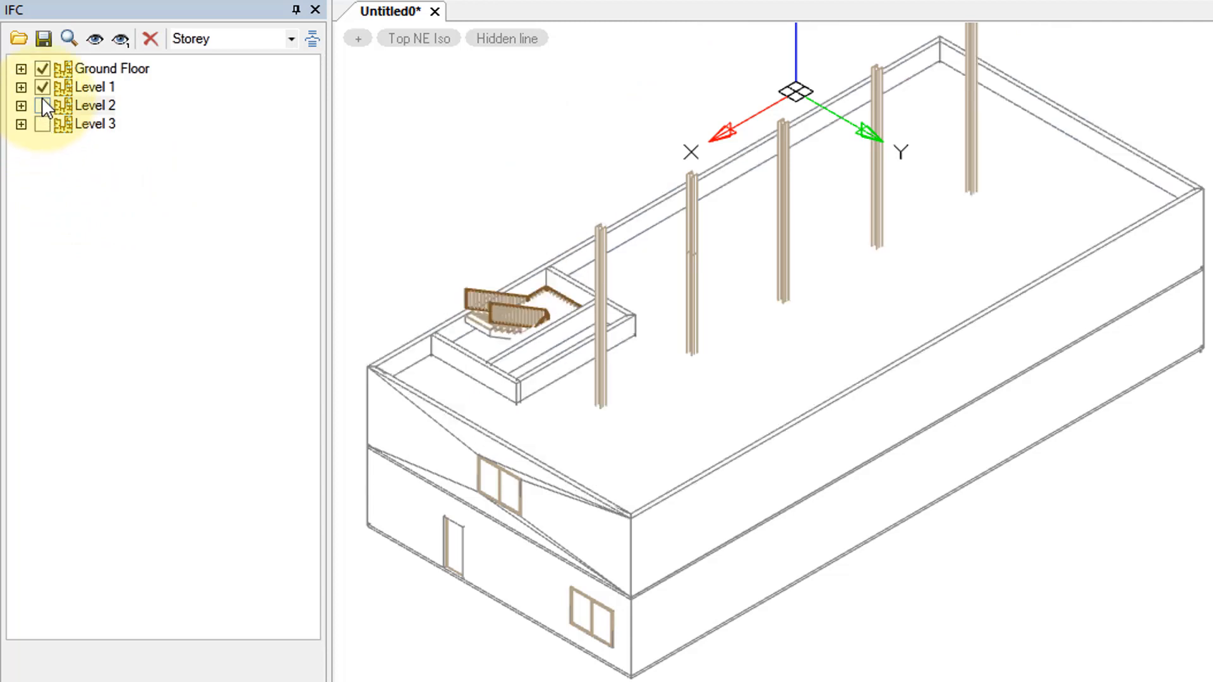
{"action": "left_click", "coordinate": [43, 86]}
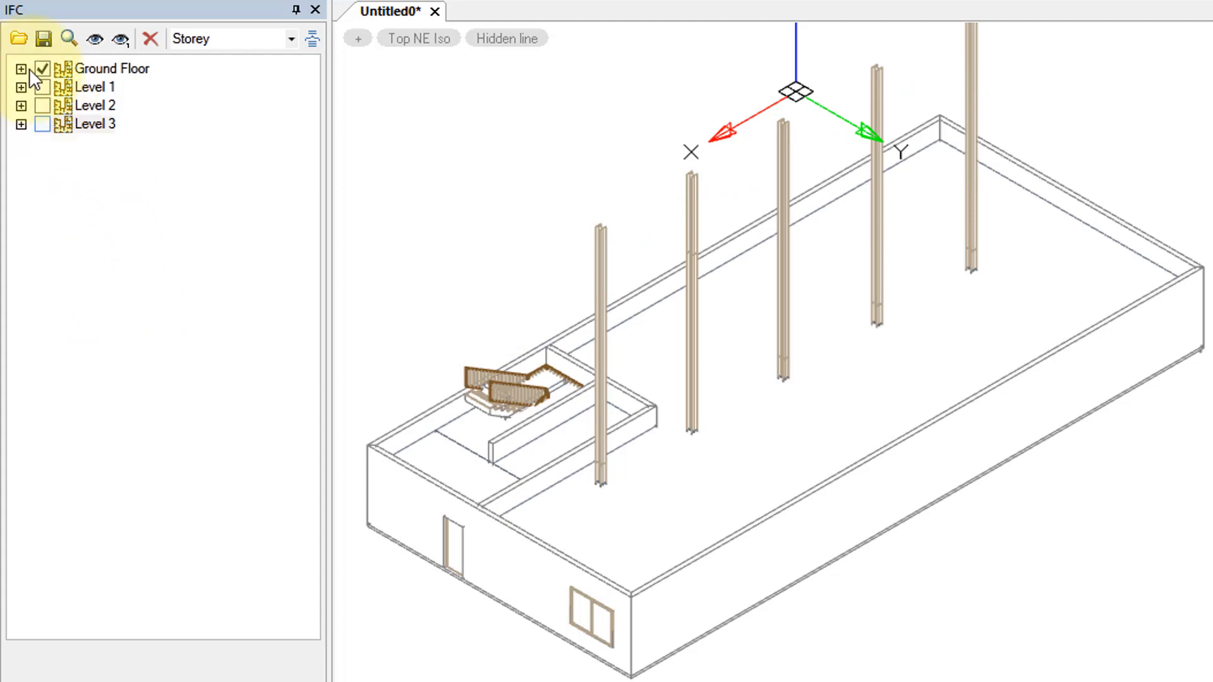
{"action": "left_click", "coordinate": [21, 69]}
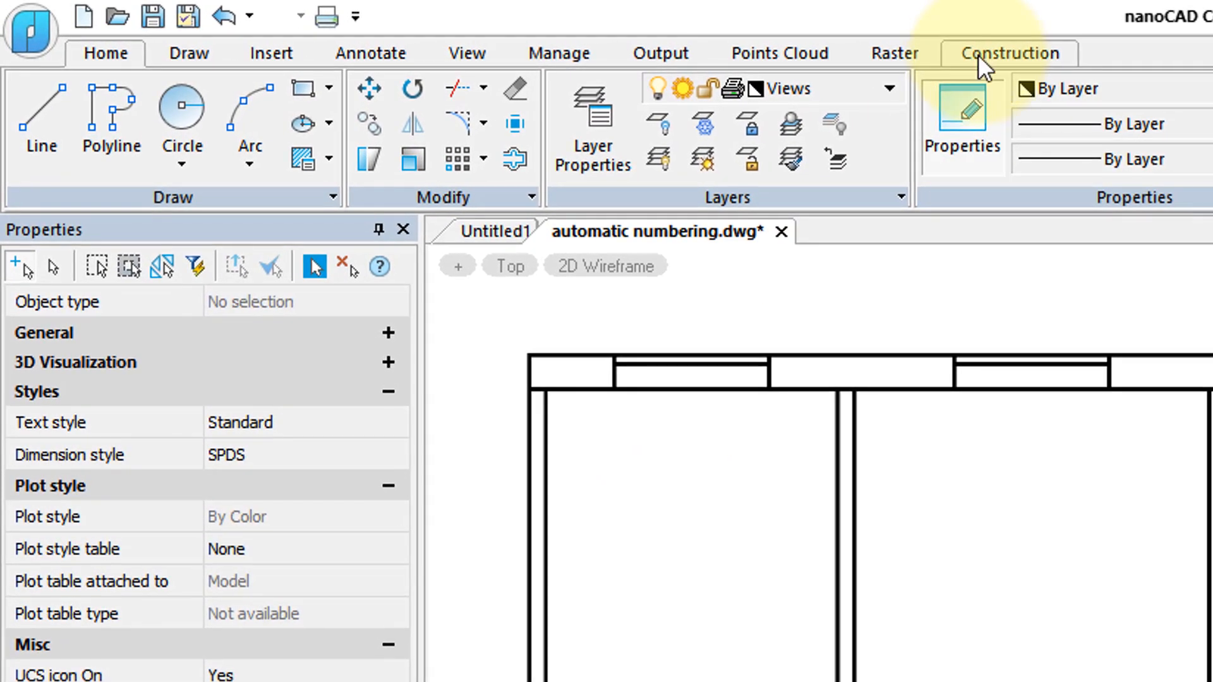
Start a Room from the Construction tools with the room number marker enabled, and review its Finishing tab
{"action": "left_click", "coordinate": [1007, 52]}
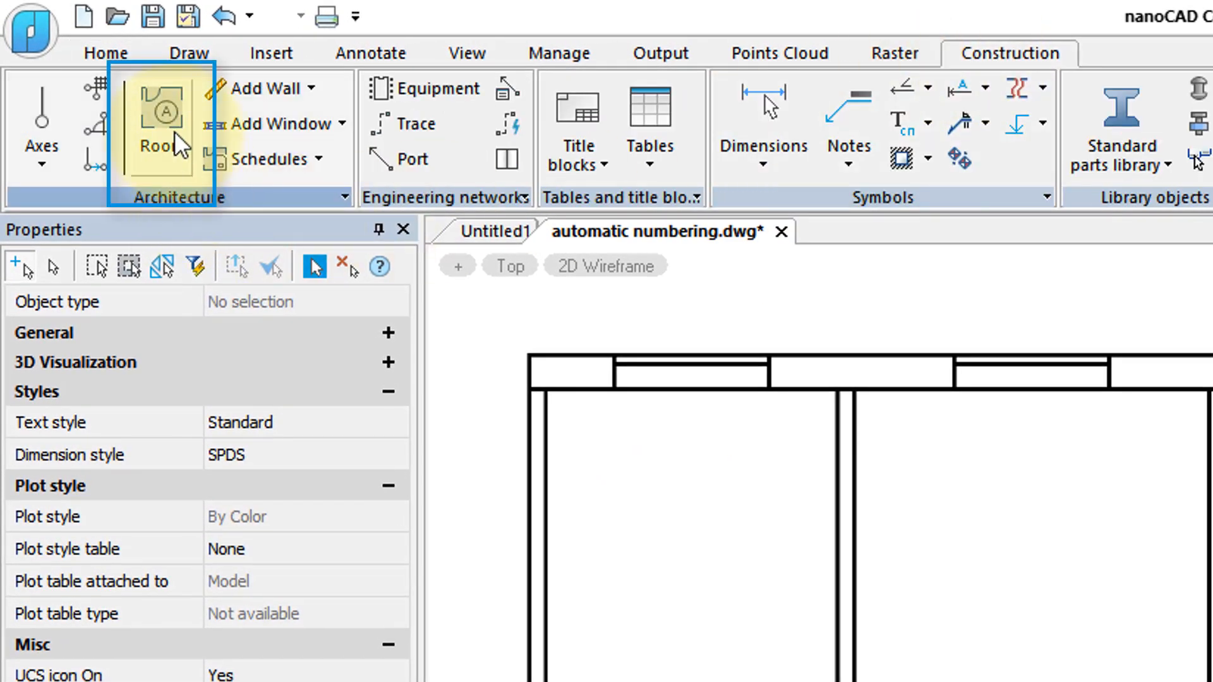
{"action": "left_click", "coordinate": [160, 124]}
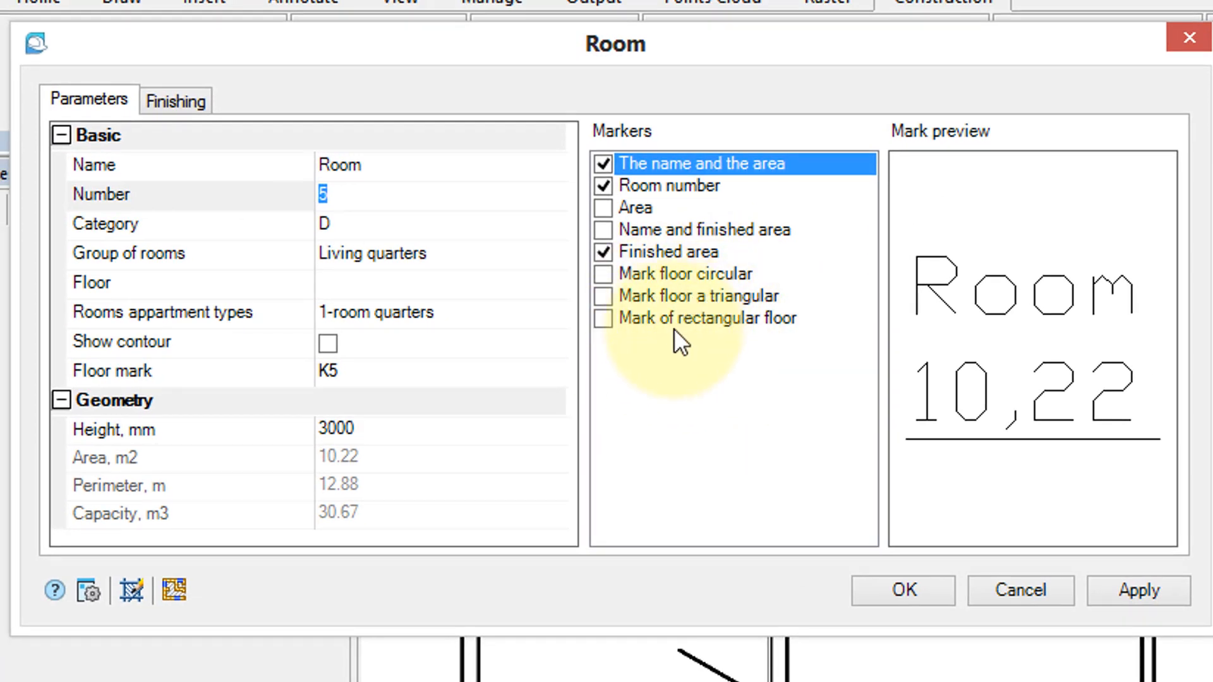
{"action": "left_click", "coordinate": [603, 163]}
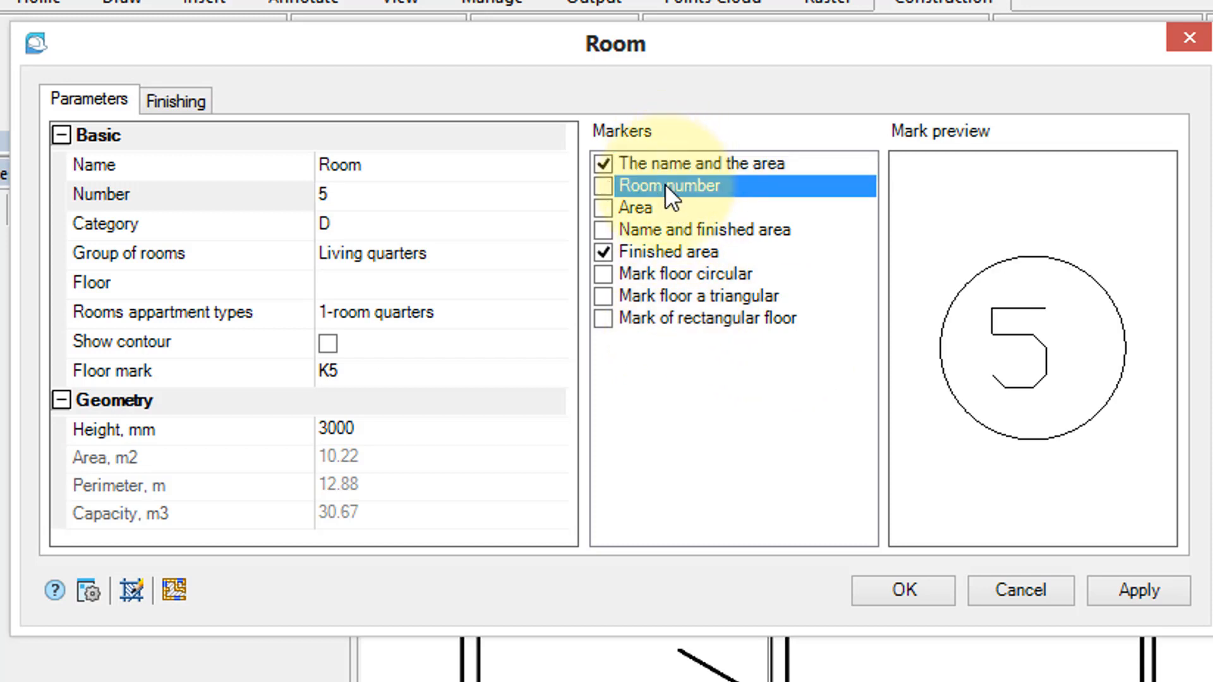
{"action": "left_click", "coordinate": [604, 186]}
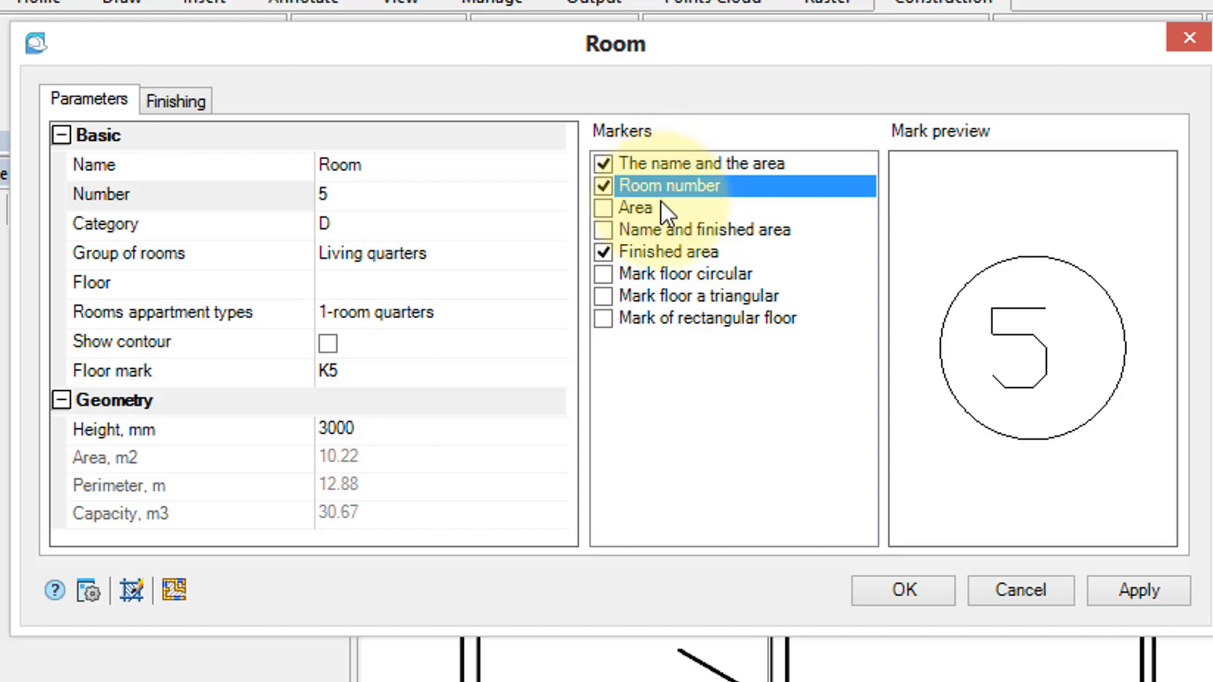
{"action": "left_click", "coordinate": [175, 100]}
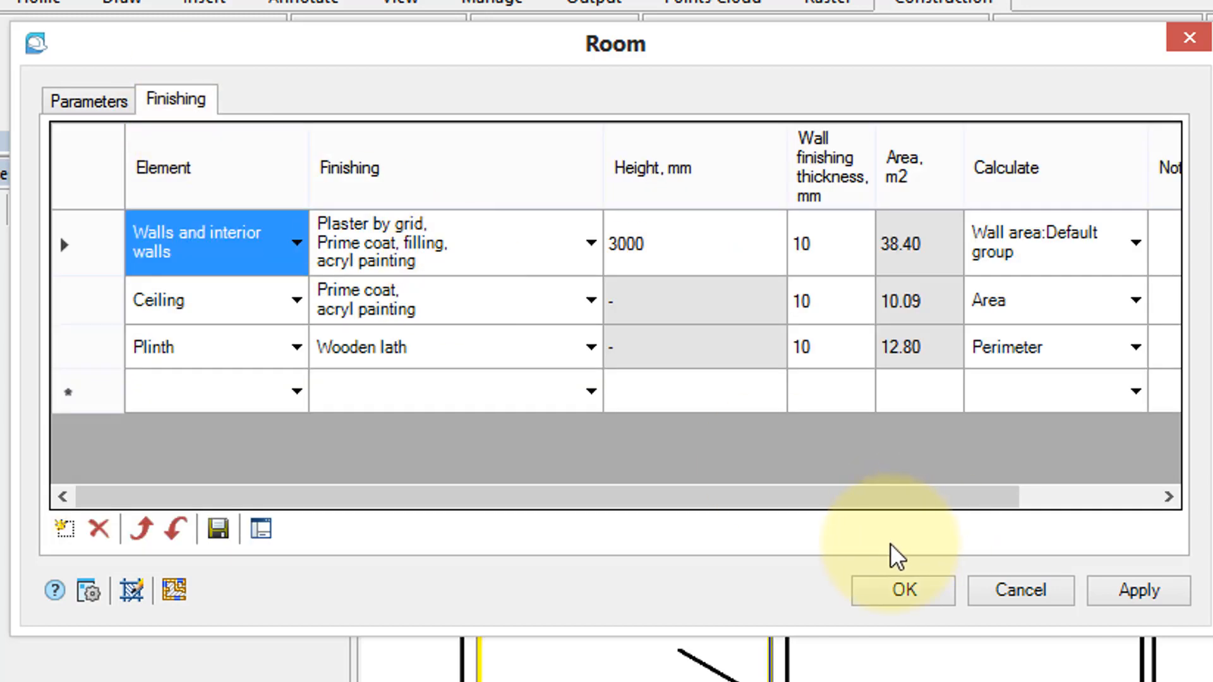
{"action": "mouse_move", "coordinate": [575, 452]}
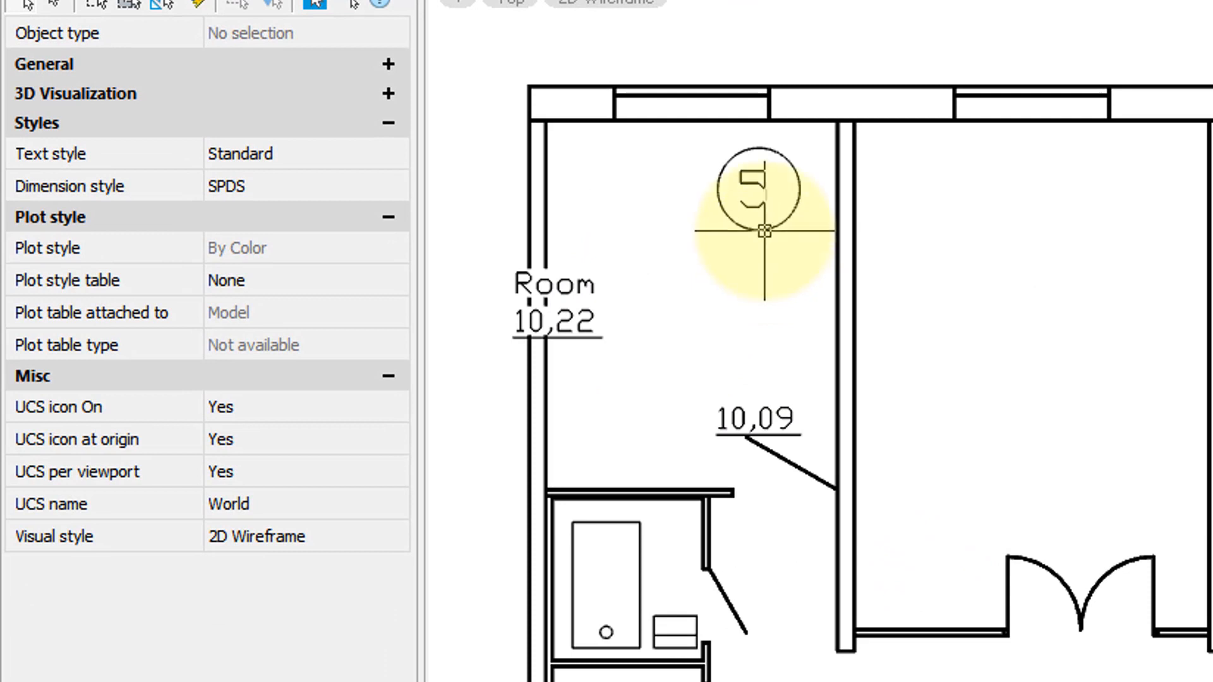
Enable Show contour in room 5's Room dialog and confirm
{"action": "left_click", "coordinate": [763, 187]}
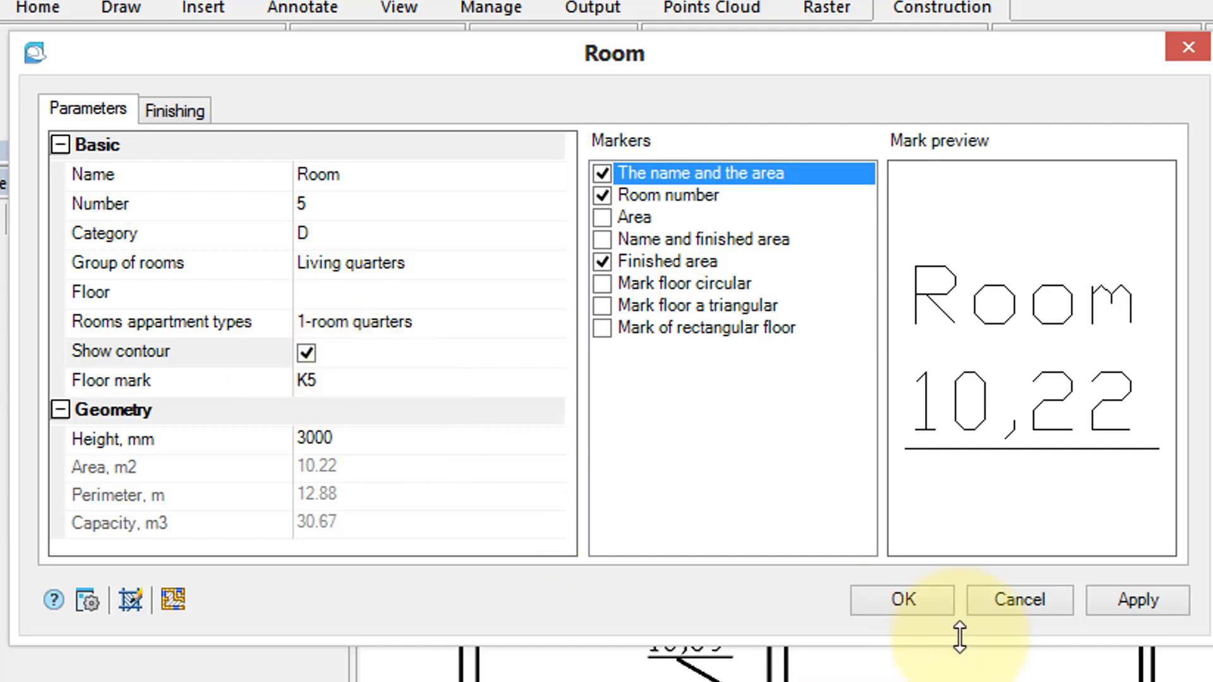
{"action": "left_click", "coordinate": [900, 600]}
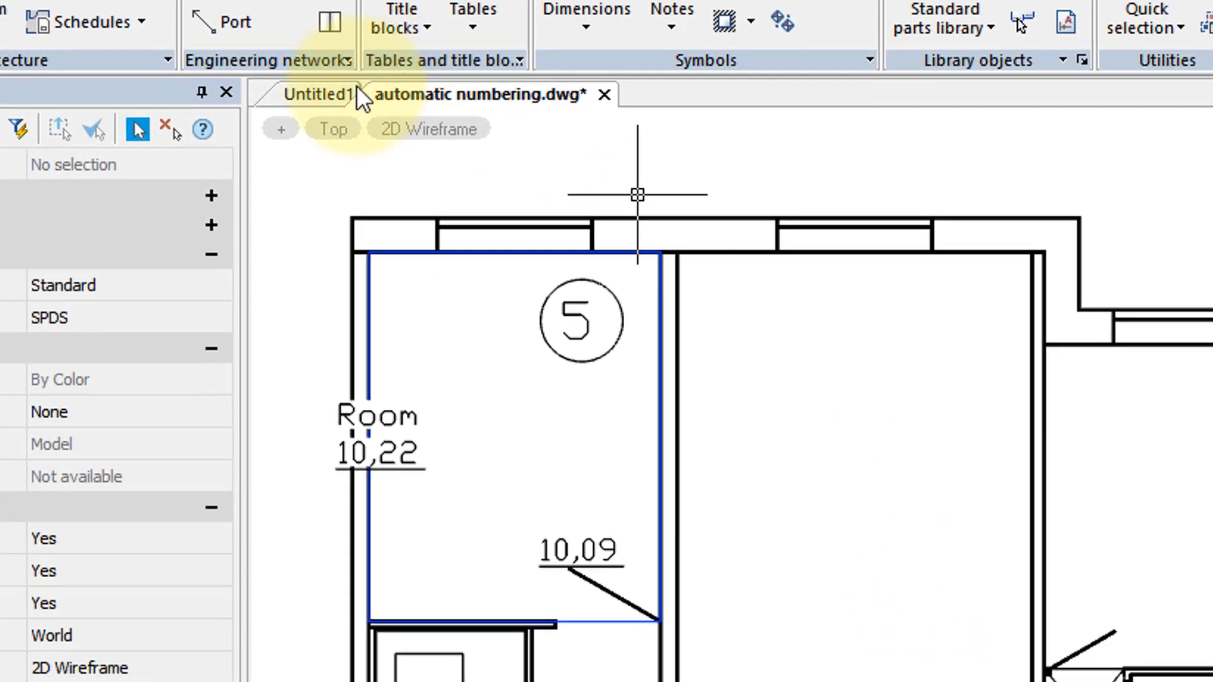